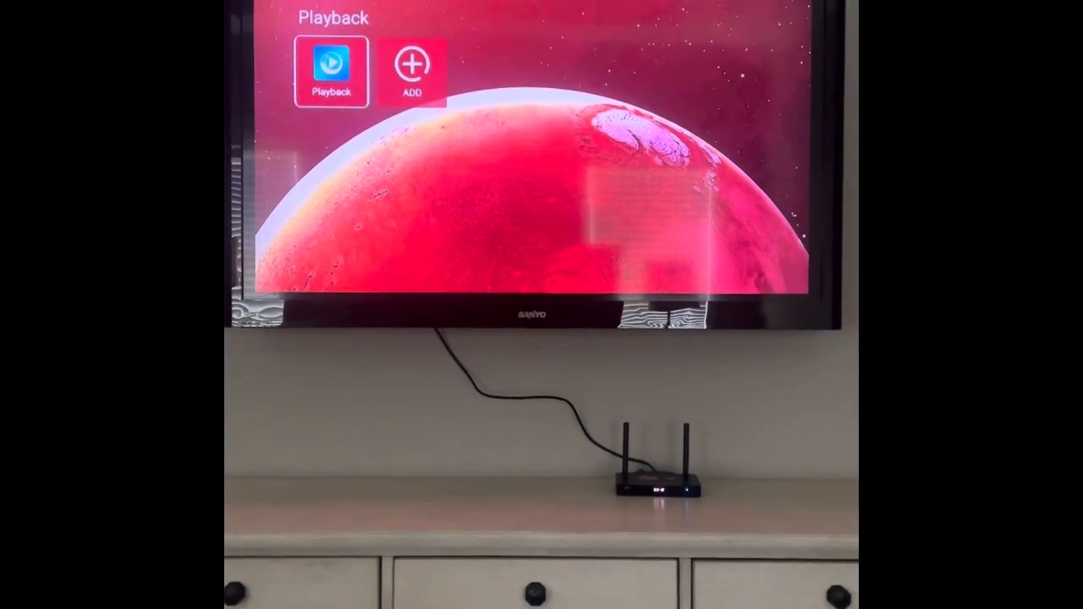
Step: Launch the Playback catch-up TV app from the IPTV launcher home screen
{"action": "left_click", "coordinate": [332, 65]}
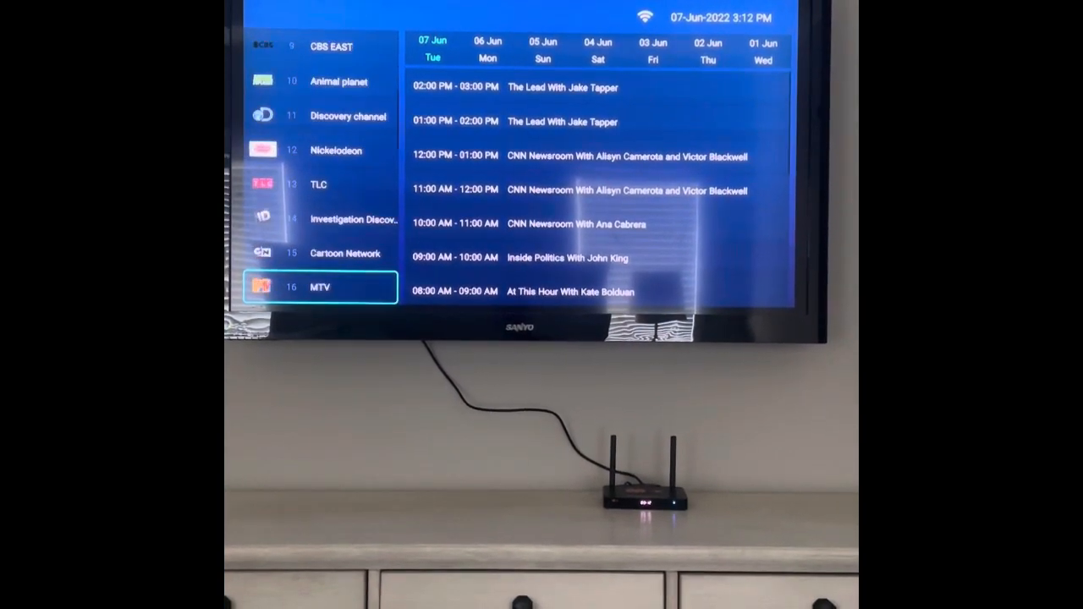
Step: Scroll the channel guide down to NFL Network, MLB Network and SportsNet L.A
{"action": "scroll", "scroll_direction": "down", "scroll_amount": 3}
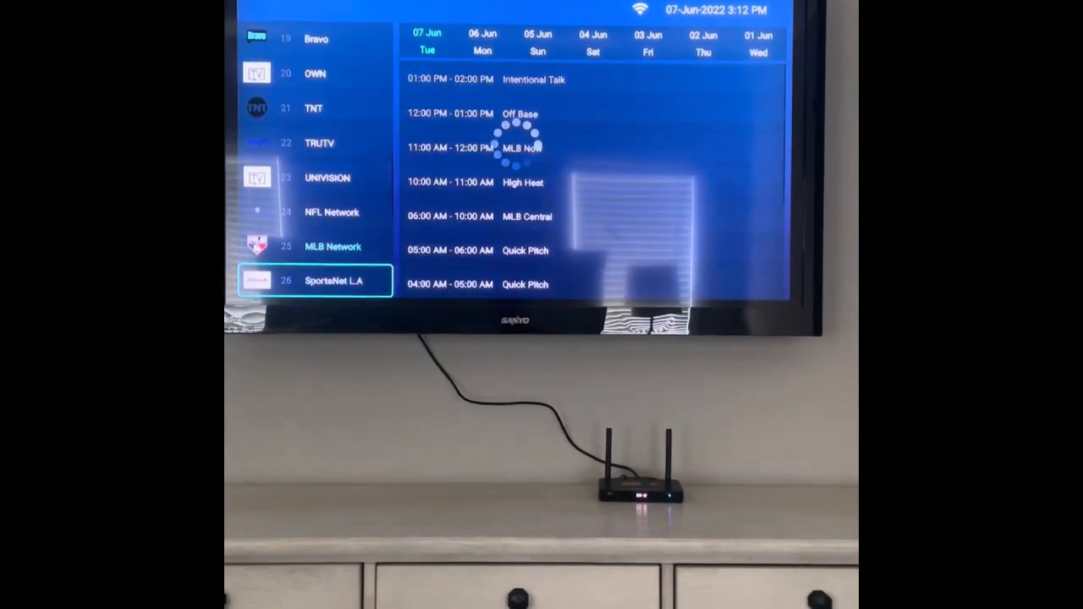
{"action": "scroll", "scroll_direction": "down", "scroll_amount": 3}
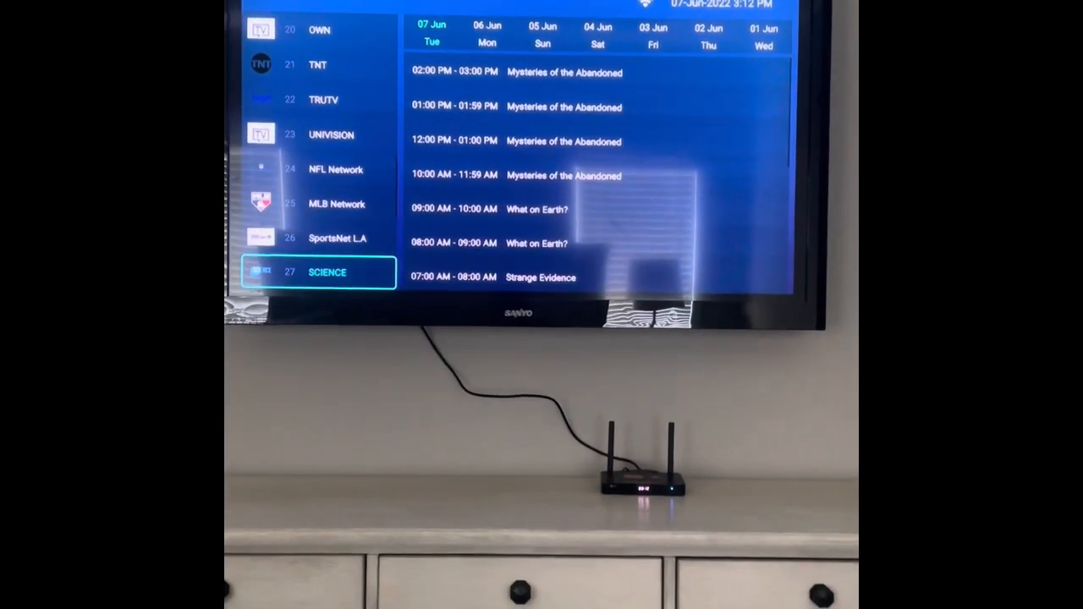